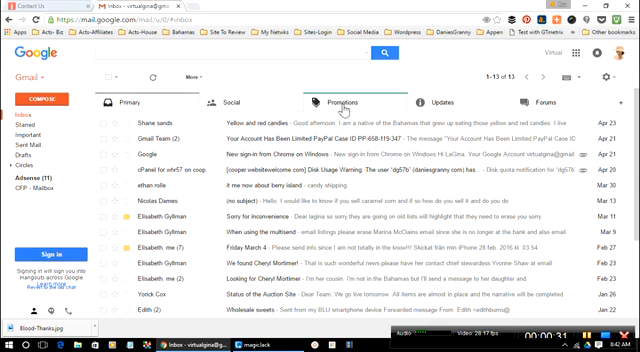
Show the Promotions tab and scroll through the promotional emails
left_click(346, 102)
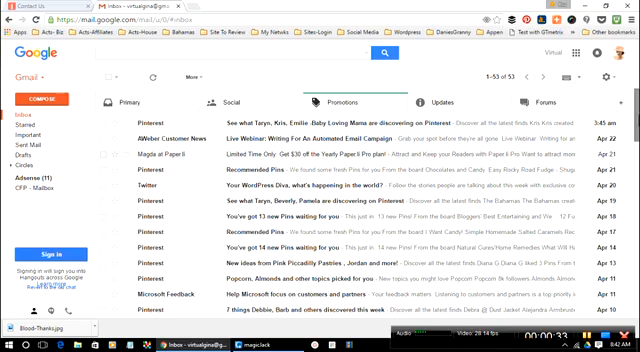
scroll("down", 3)
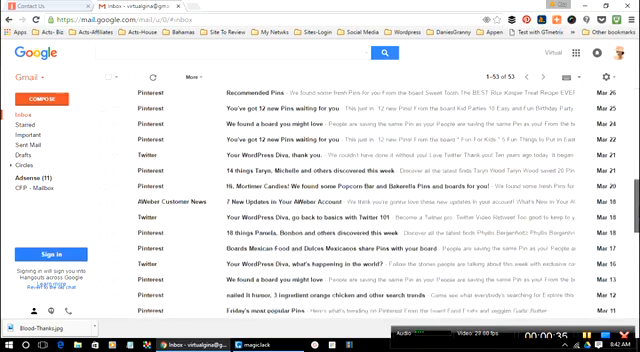
scroll("down", 3)
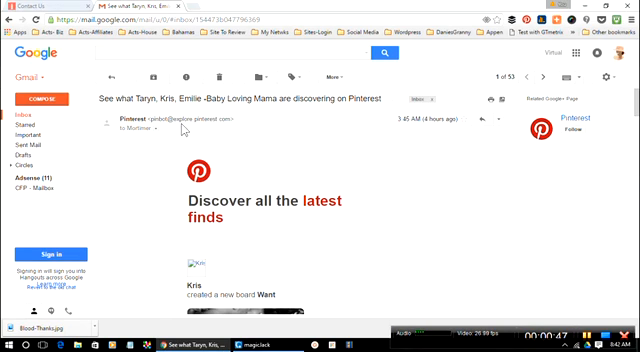
left_click(117, 123)
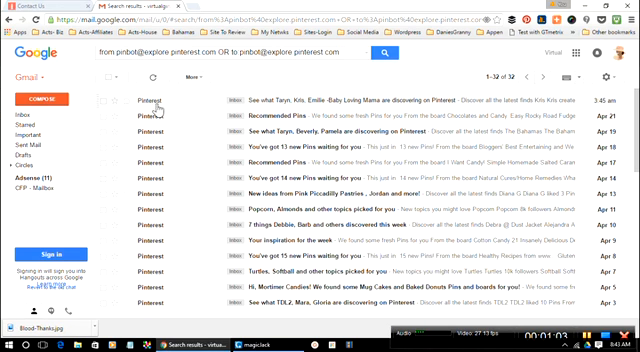
scroll("down", 3)
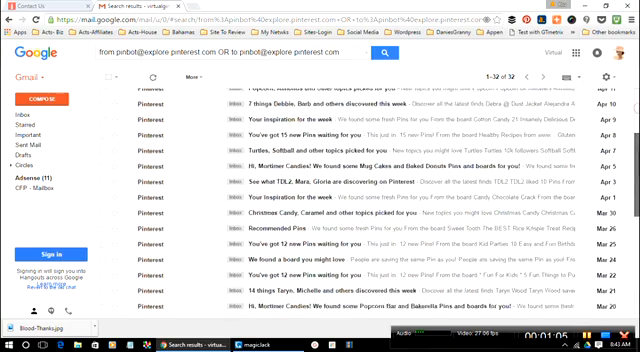
scroll("up", 3)
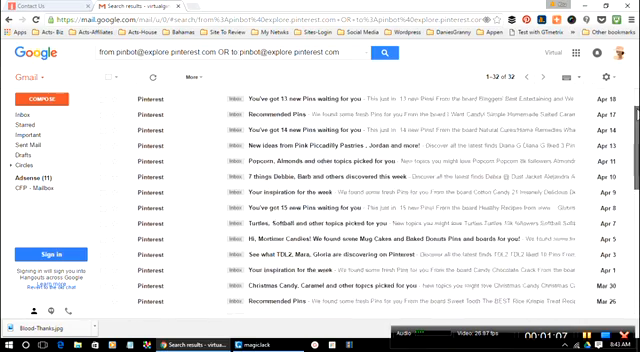